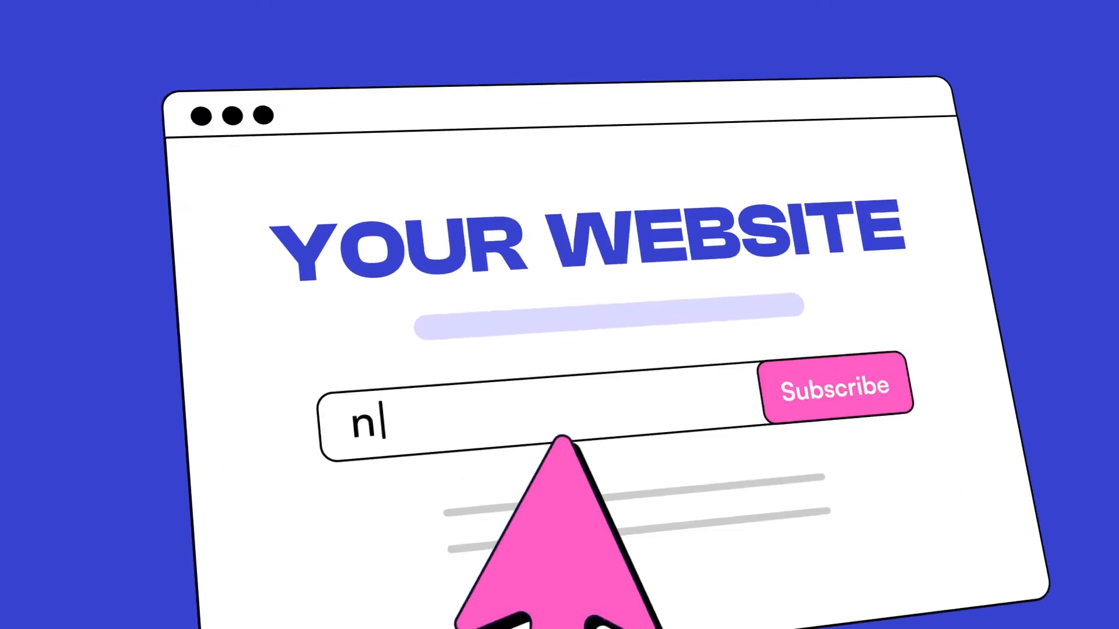
- Reach the Boosts Marketplace via Monetization and Explore offers, then filter by country
text(ame@email.com)
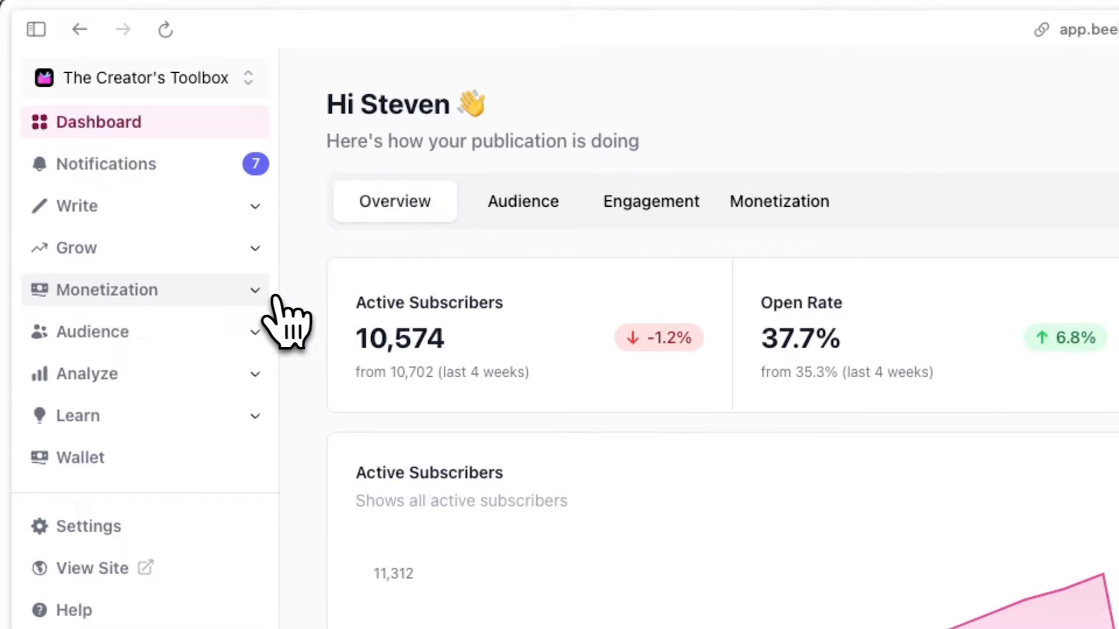
click(107, 289)
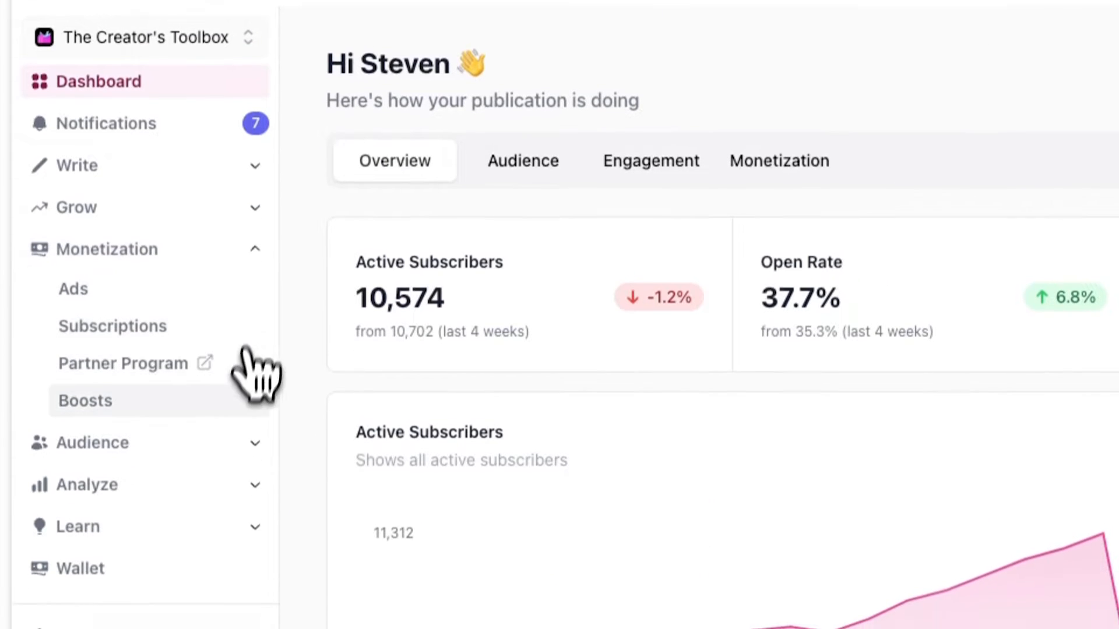
click(85, 400)
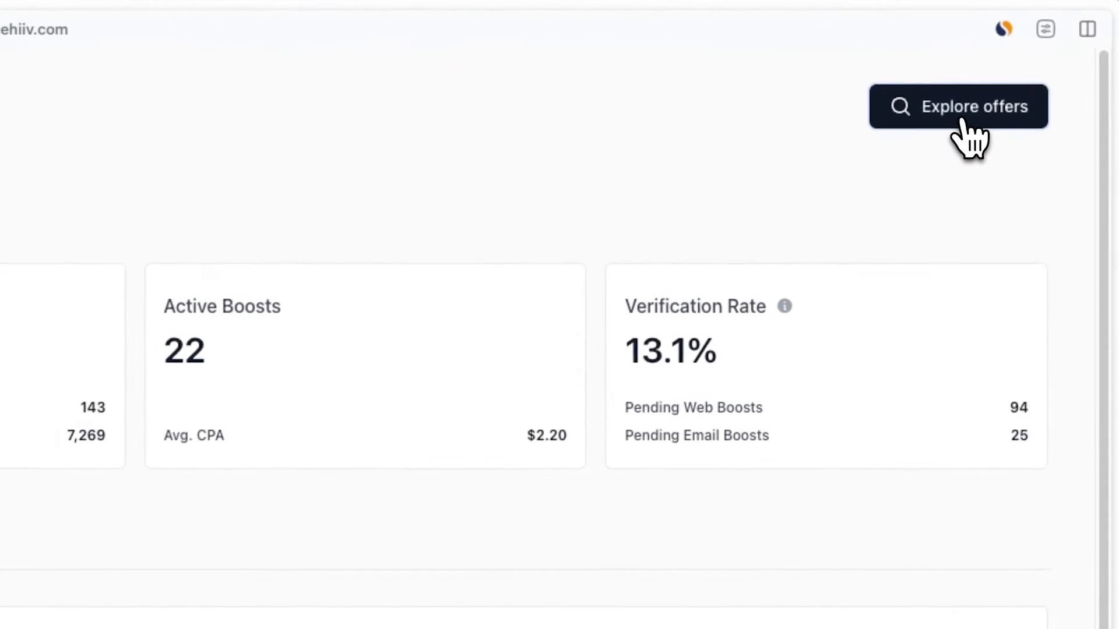
click(957, 106)
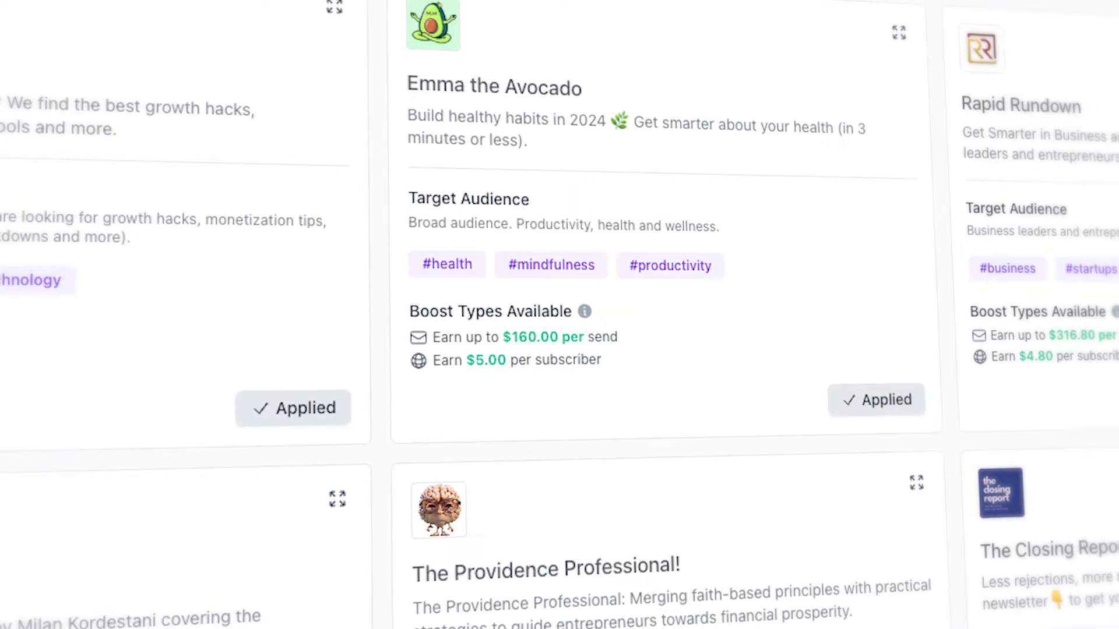
scroll(down, 3)
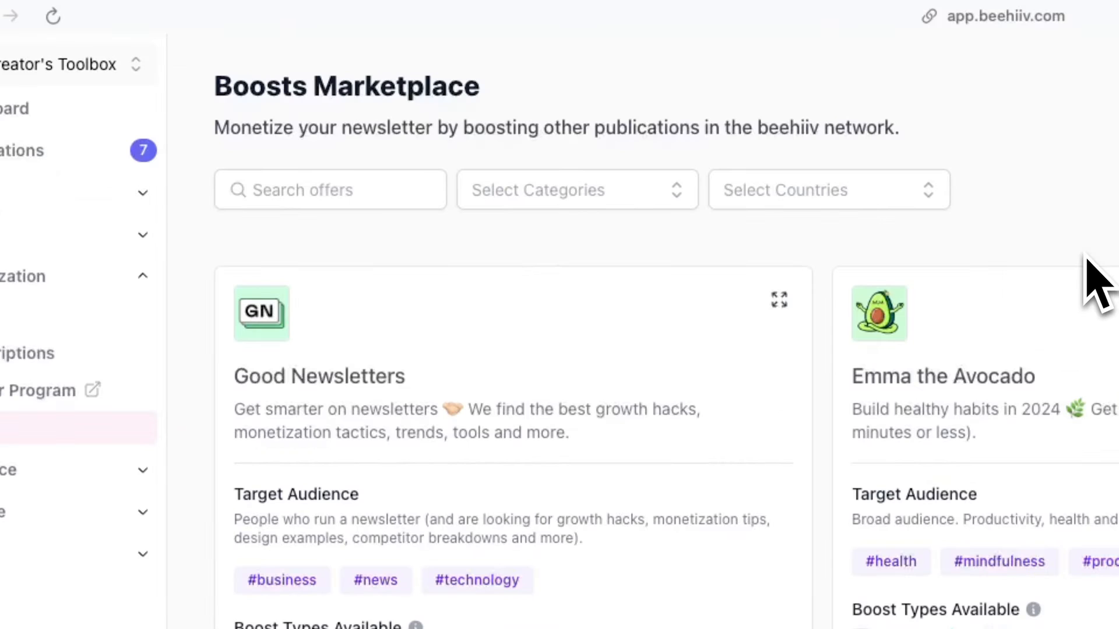
click(827, 188)
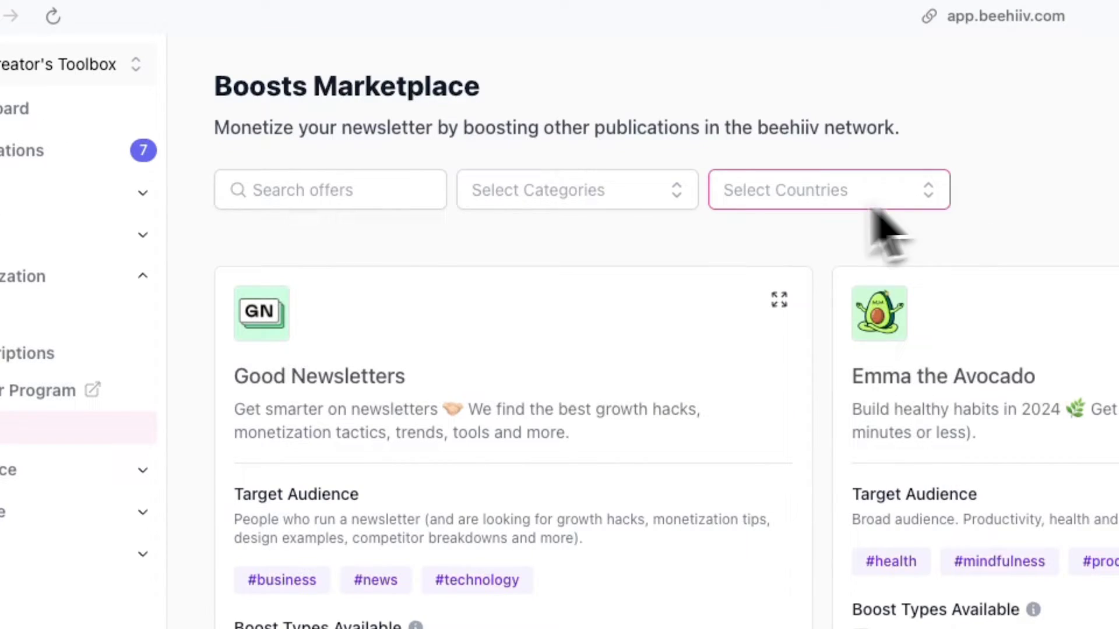
click(575, 188)
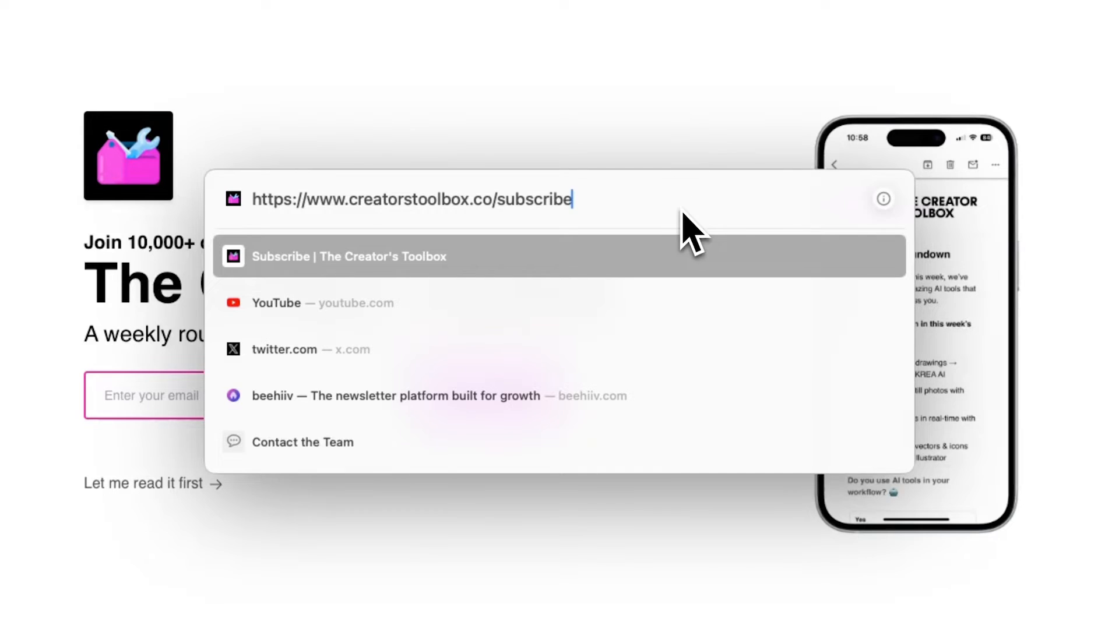
- Load the subscribe page's recommendations view, then visit Website settings and return to the dashboard
key(Backspace)
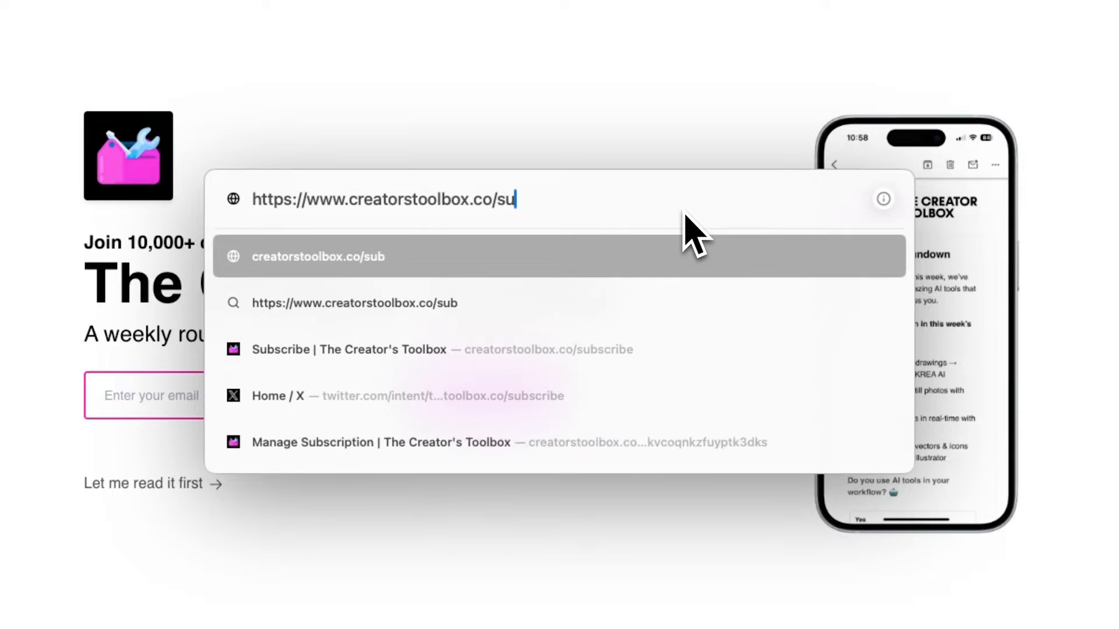
text(recommendations)
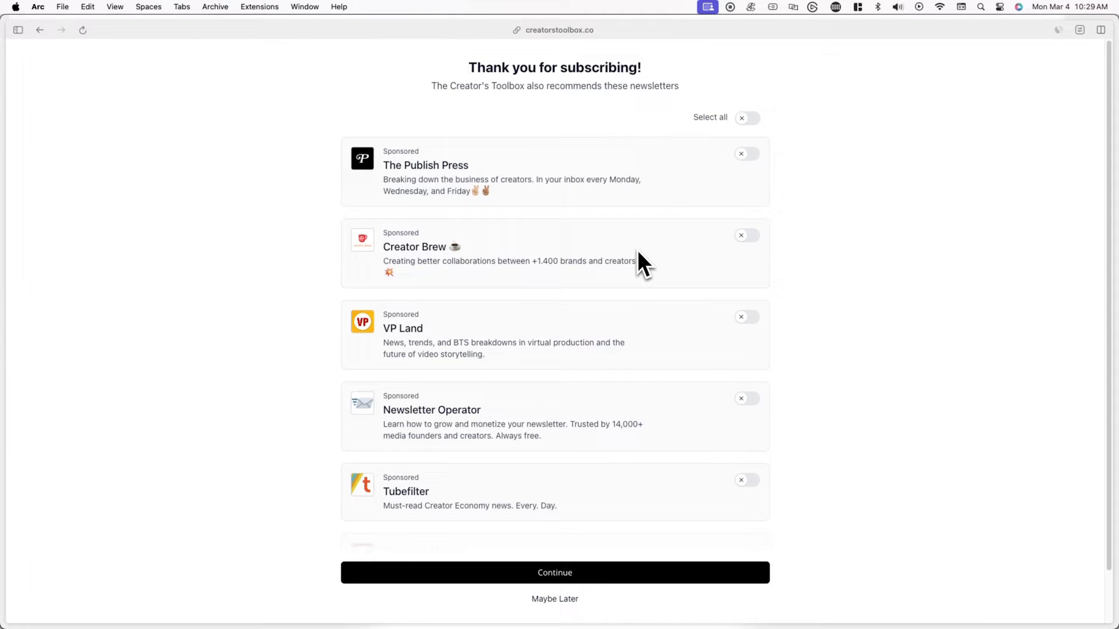
click(554, 572)
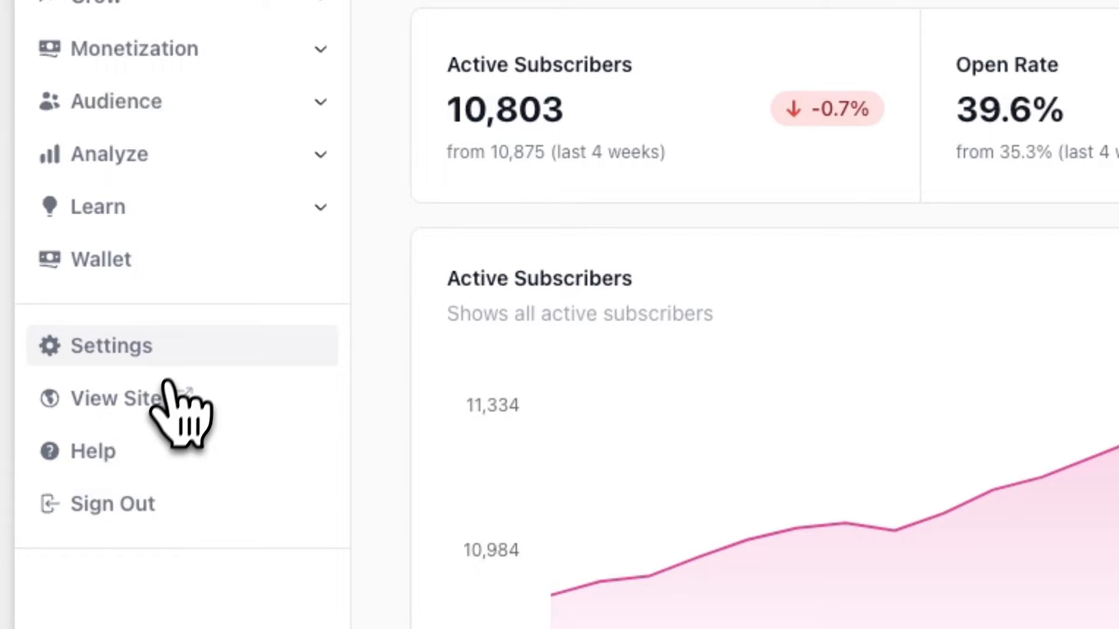
click(112, 346)
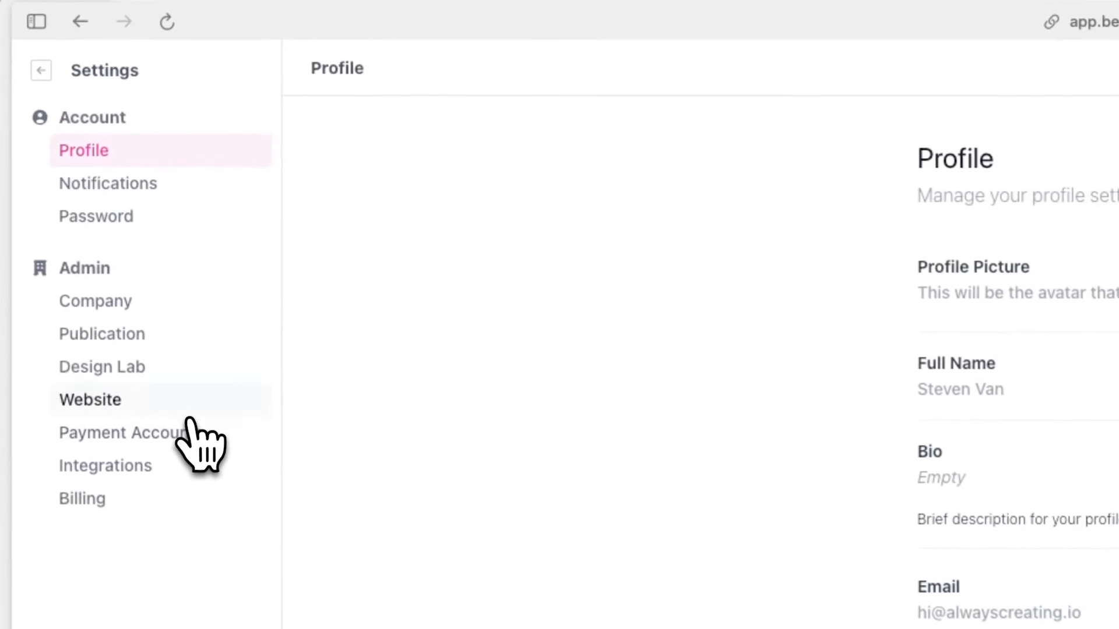
click(90, 400)
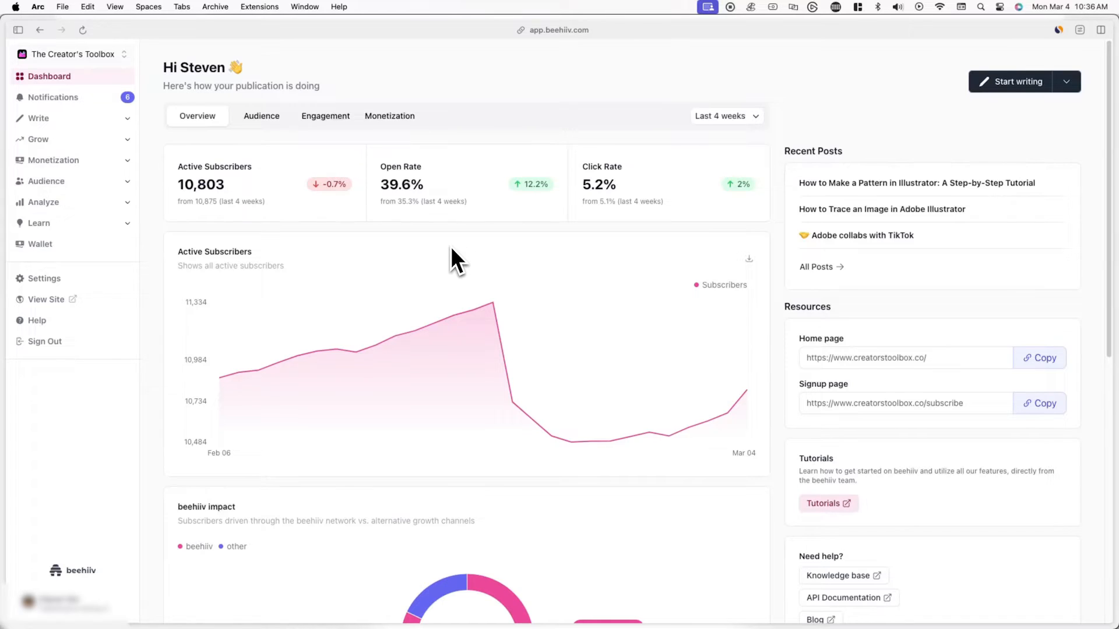
- Add Big Desk Energy to the recommendations list alongside The Daily Munch and return to the dashboard
click(36, 139)
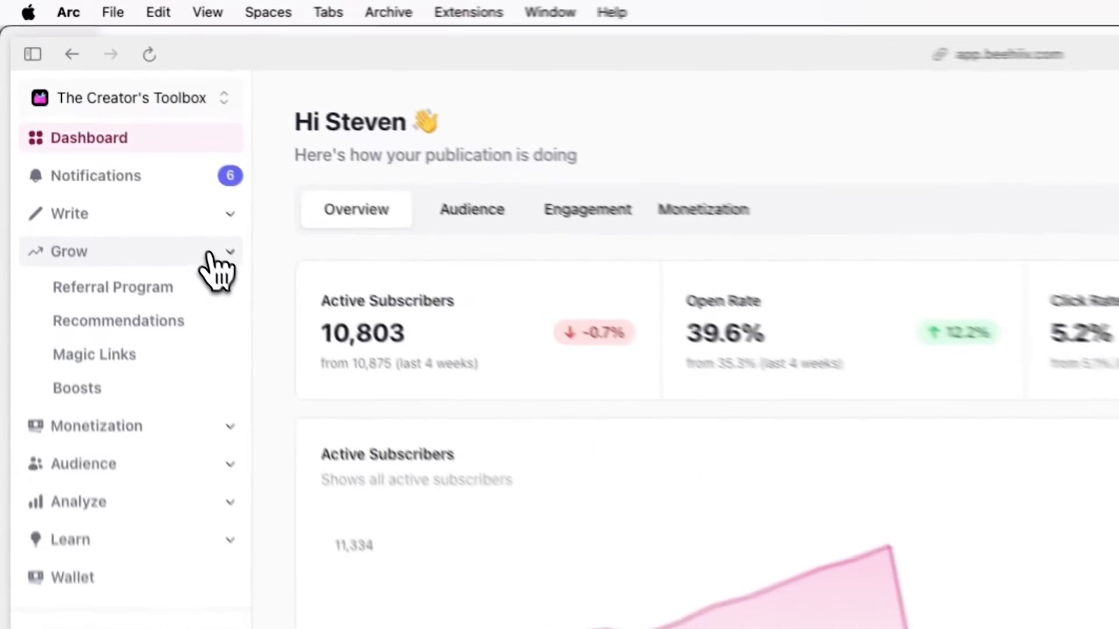
click(119, 320)
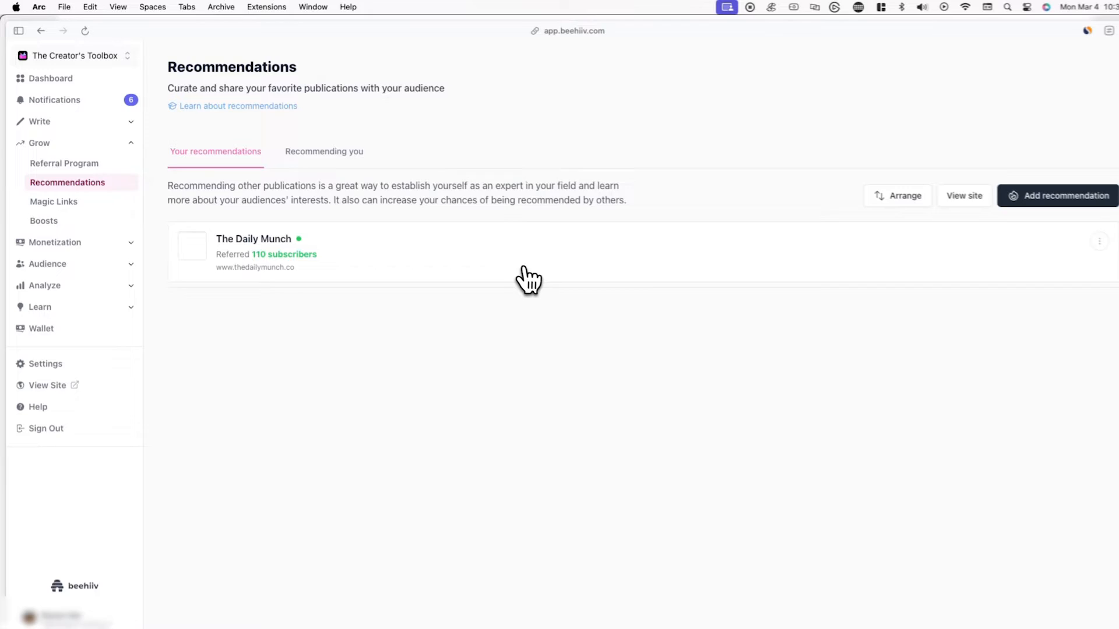
click(1063, 196)
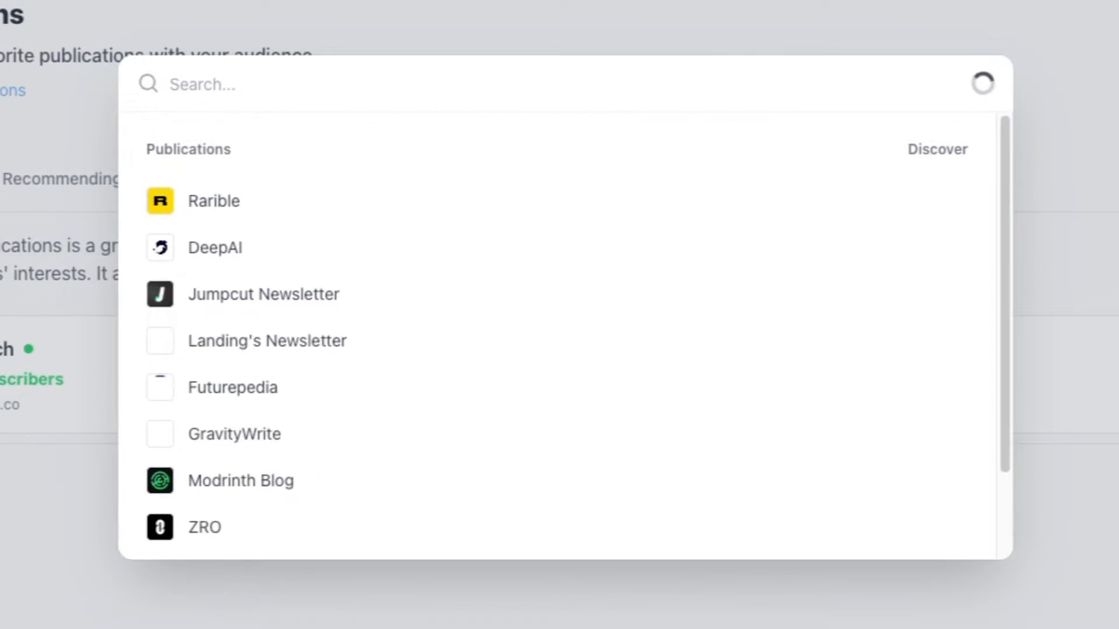
text(big desk)
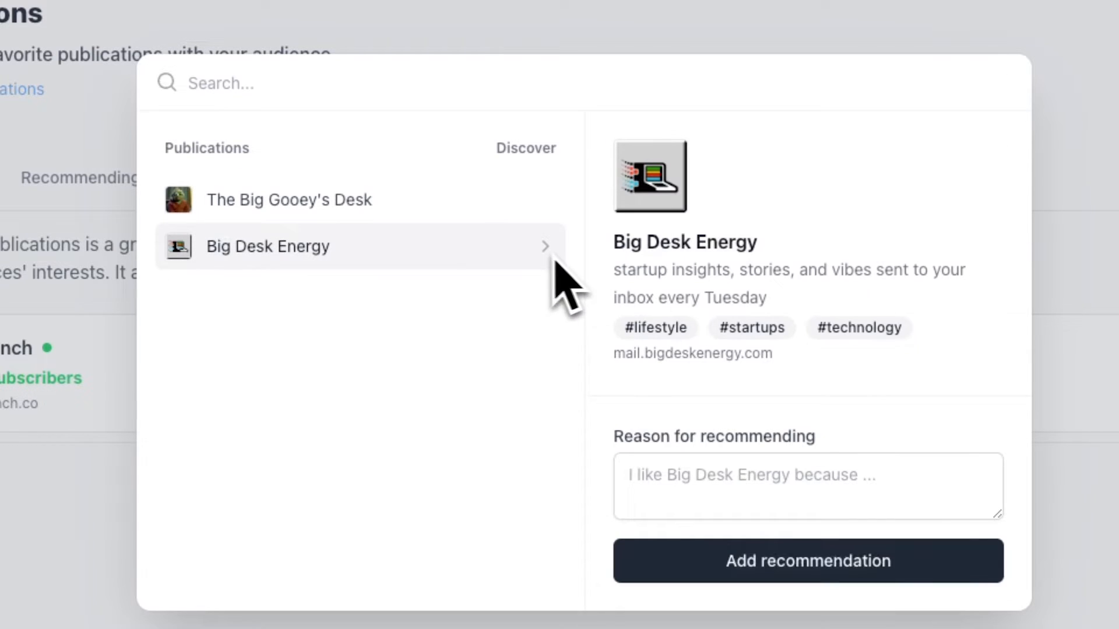
click(807, 560)
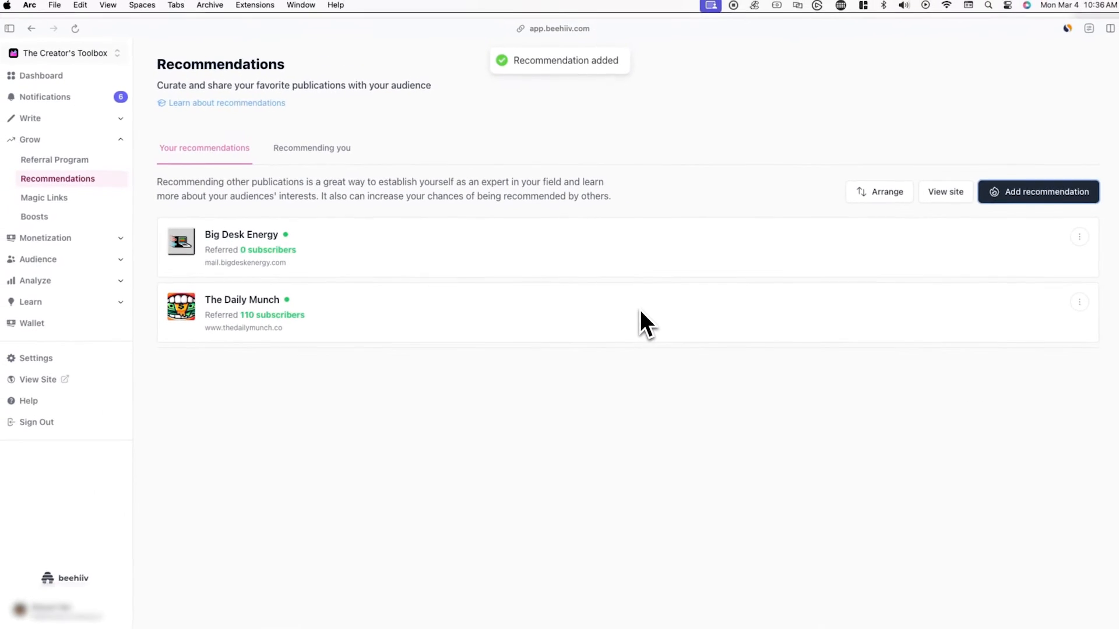
click(41, 76)
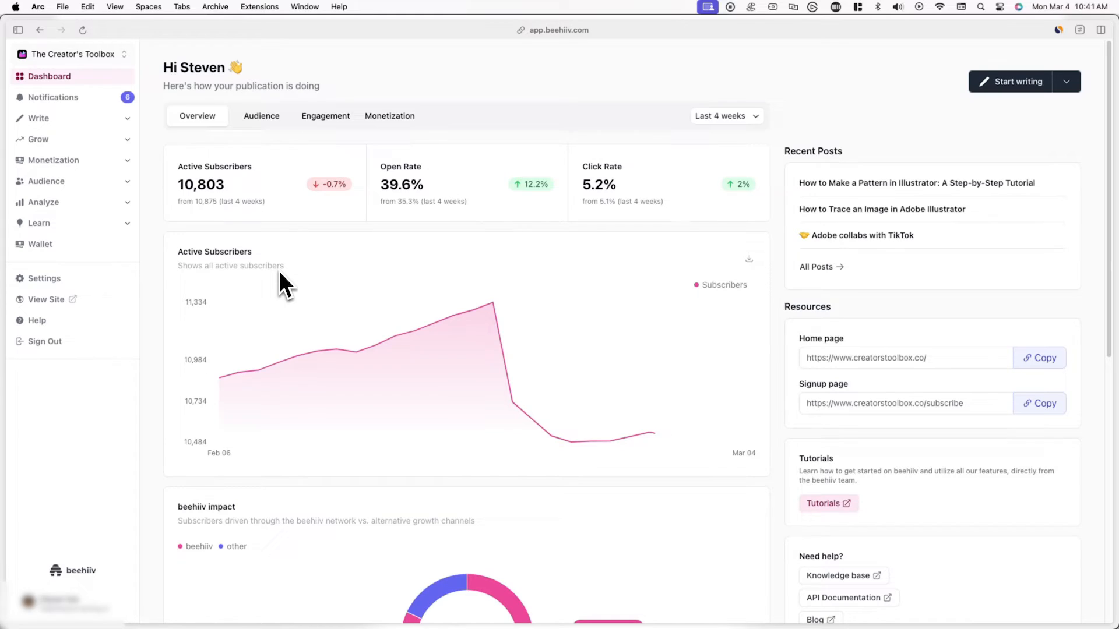
- Create a subscribe form named 'Wix Website' with background FF00A8 and save it
click(45, 180)
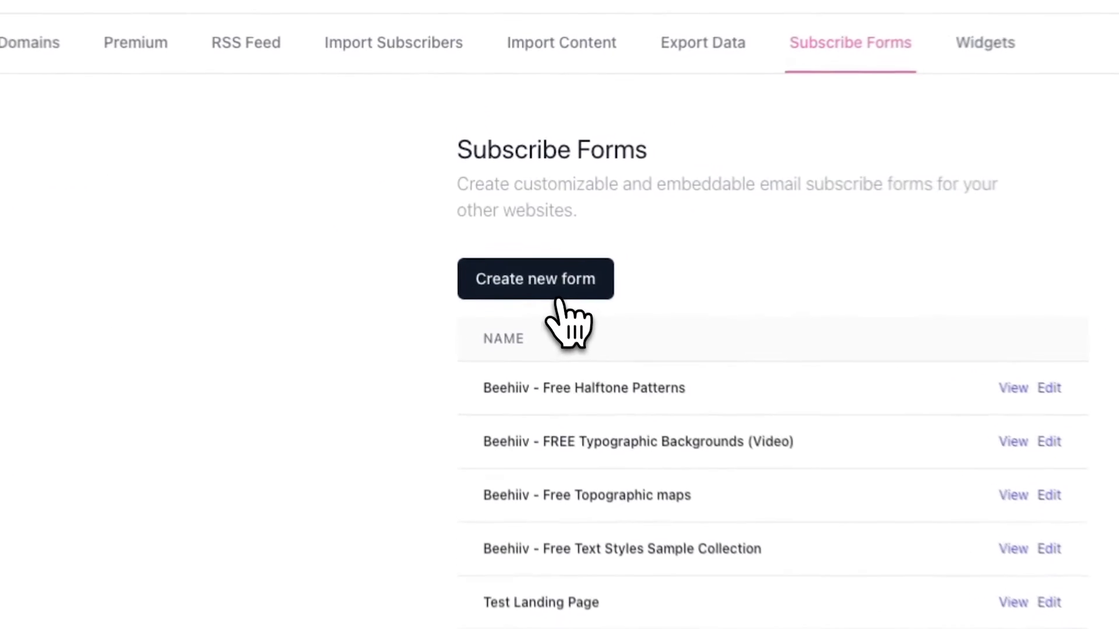
click(535, 279)
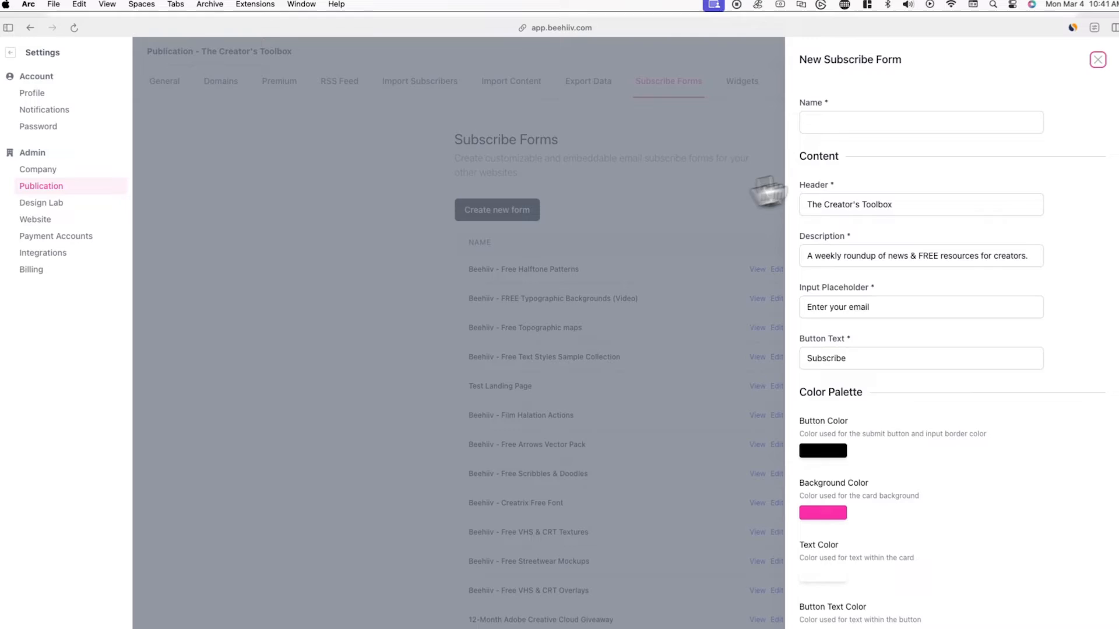
text(w)
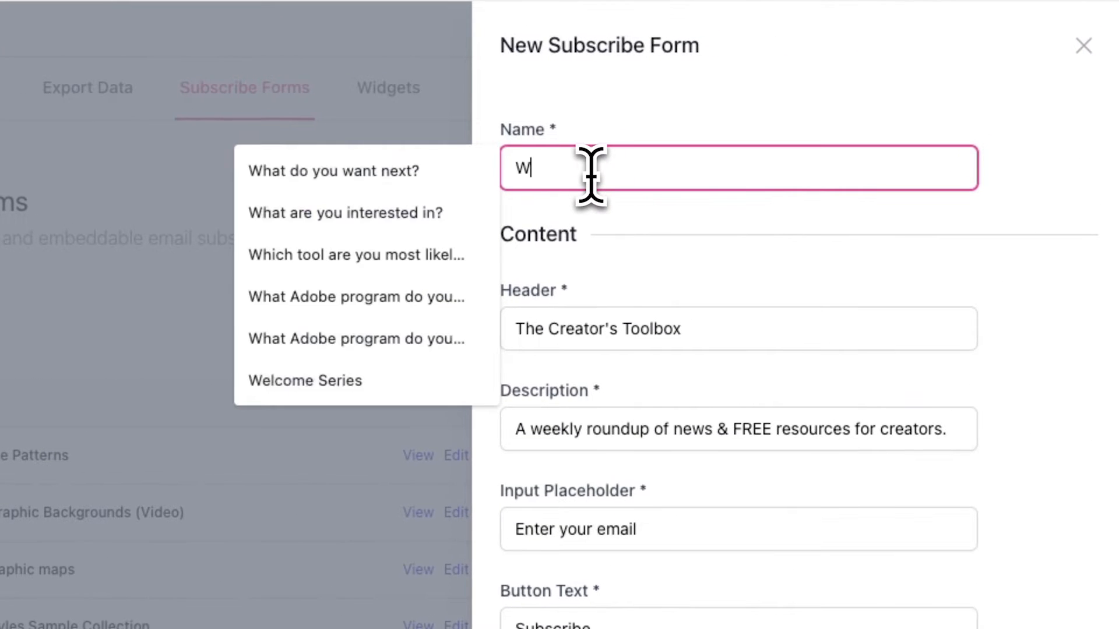
text(ix Website)
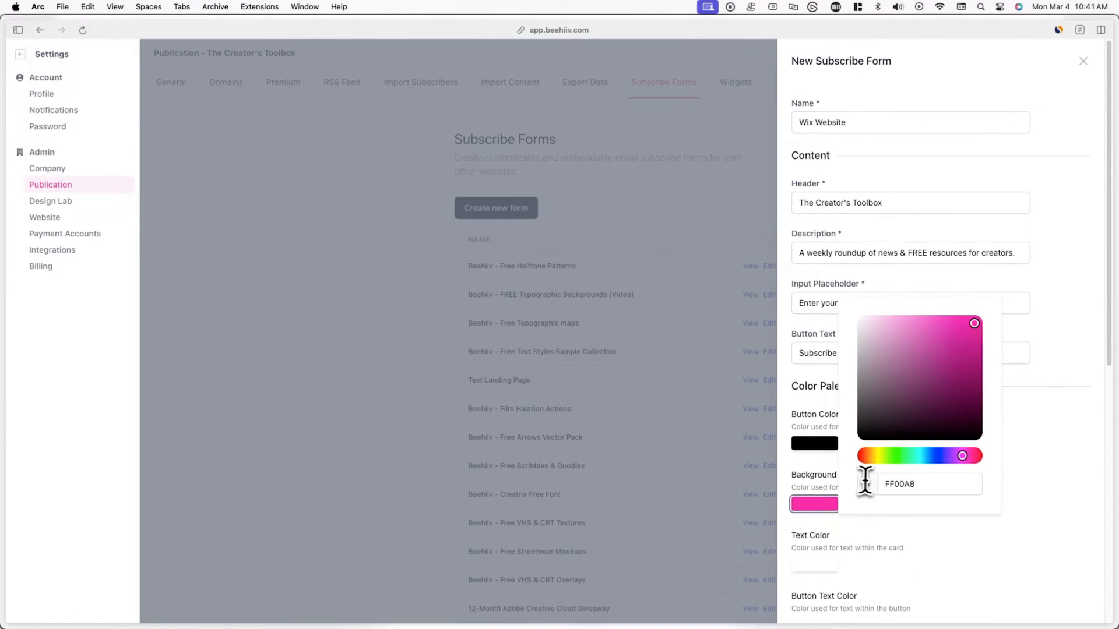
scroll(down, 3)
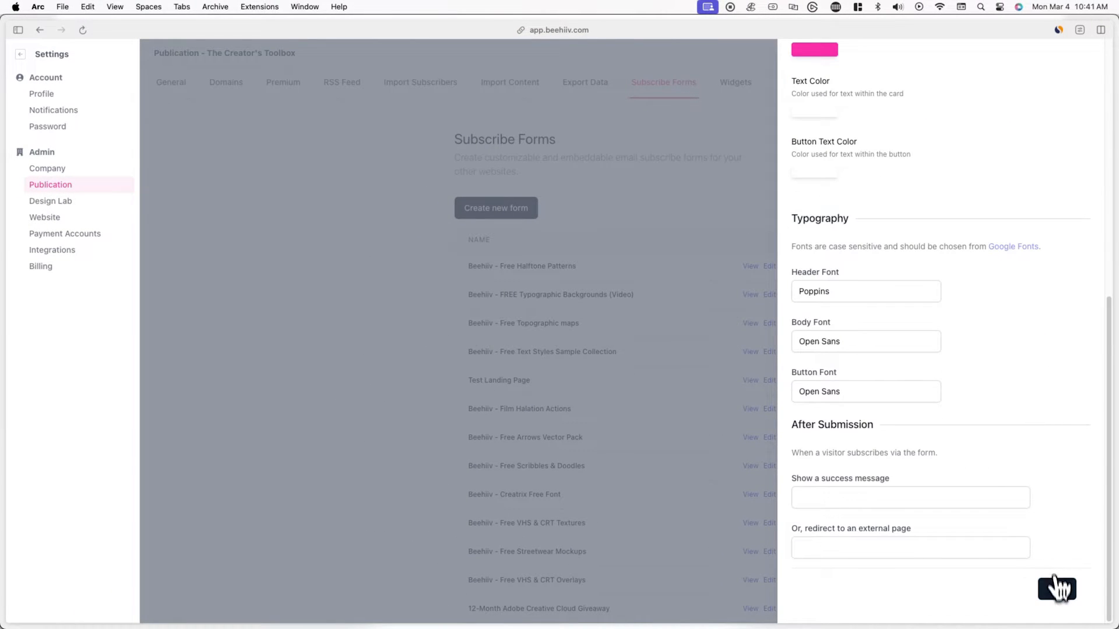
click(1057, 589)
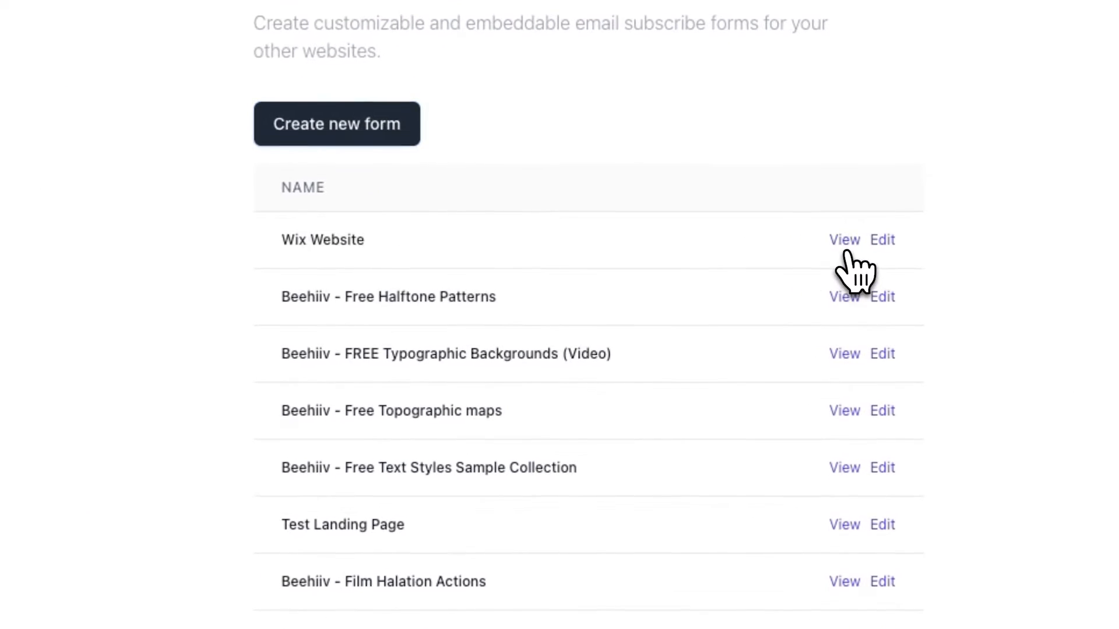
- View the Wix Website form's Fixed Width iframe embed code and pink preview
click(844, 240)
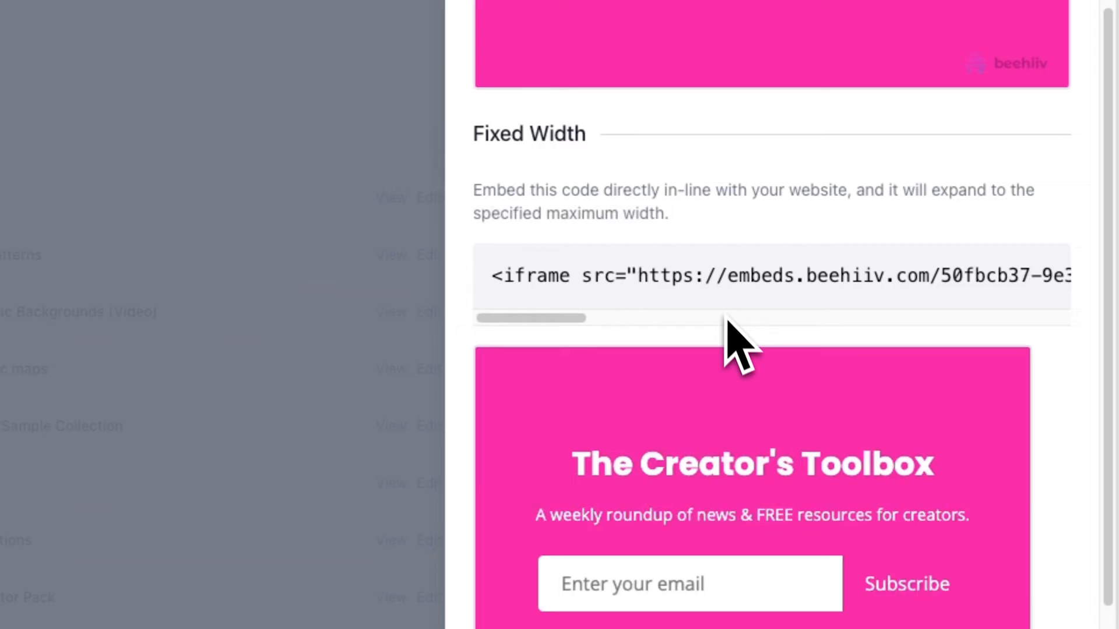
scroll(down, 3)
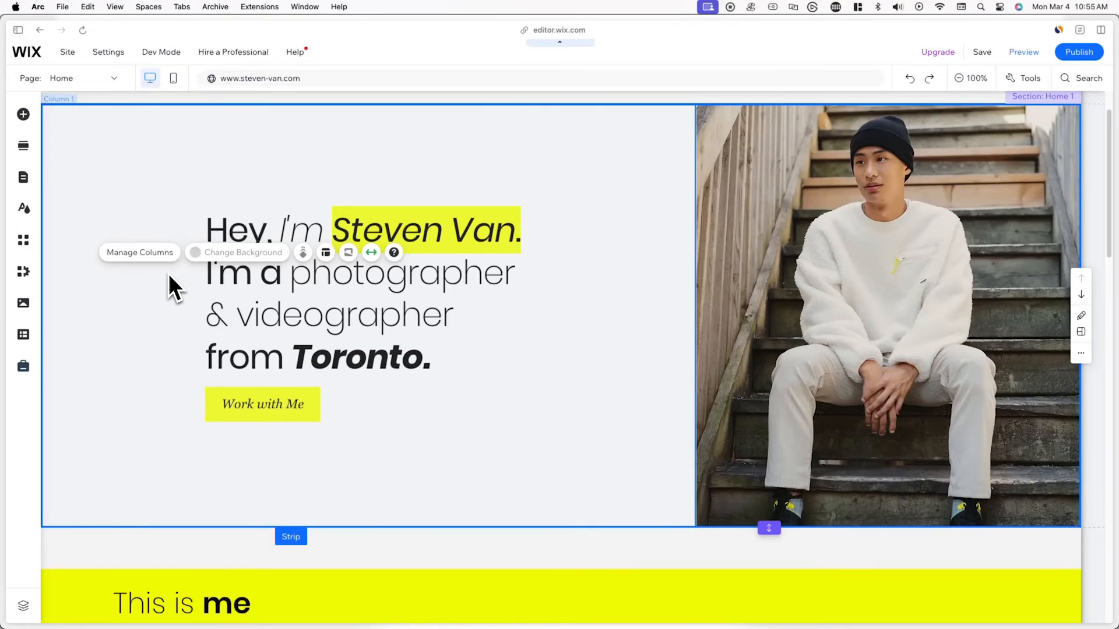
- Add an Embed HTML element holding the beehiiv iframe snippet and update it
click(23, 114)
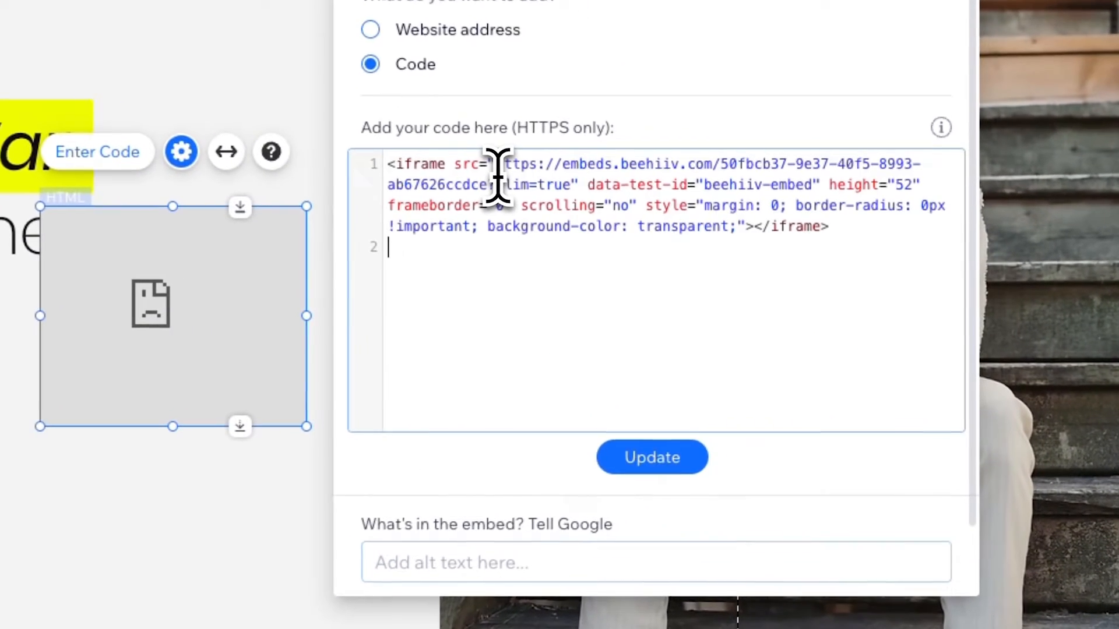
click(651, 457)
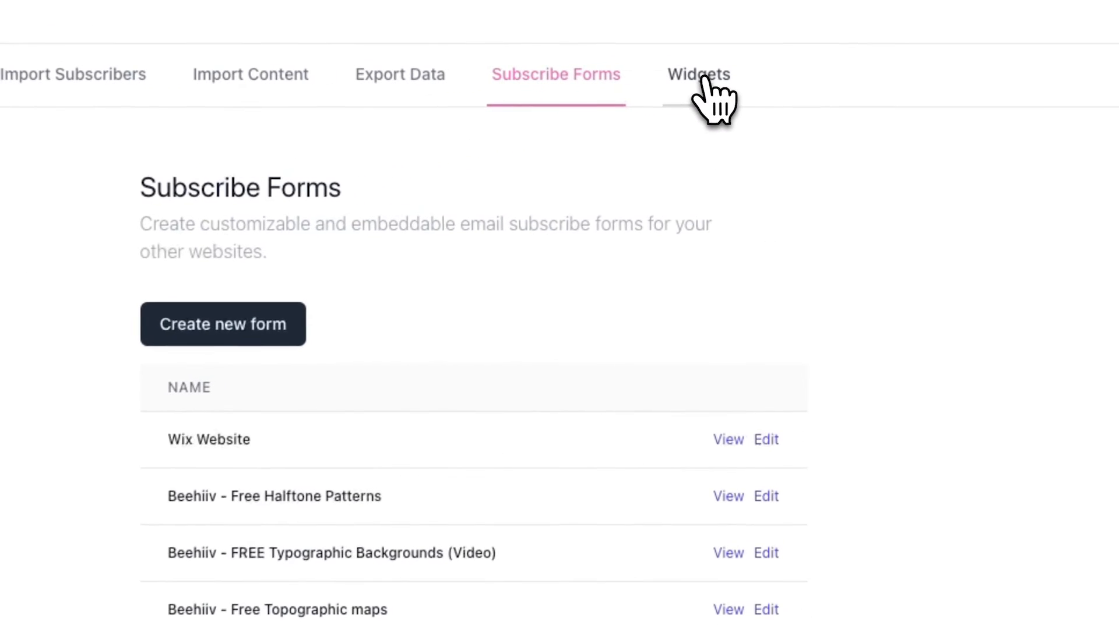
- Show the Embed Recommendations Widget settings under the Widgets tab
click(735, 82)
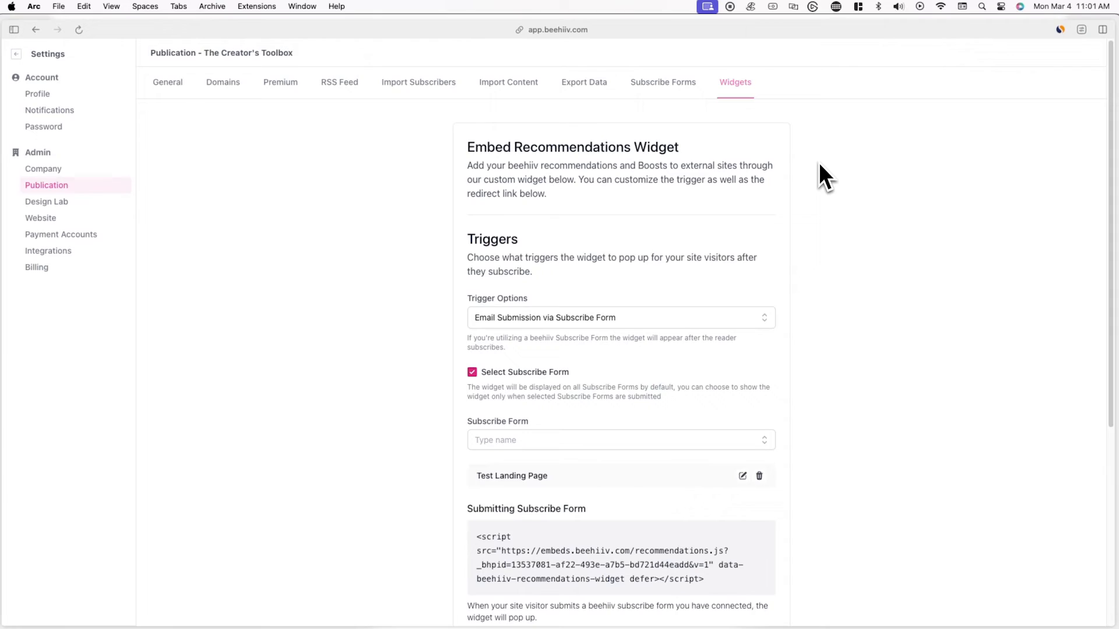
click(618, 317)
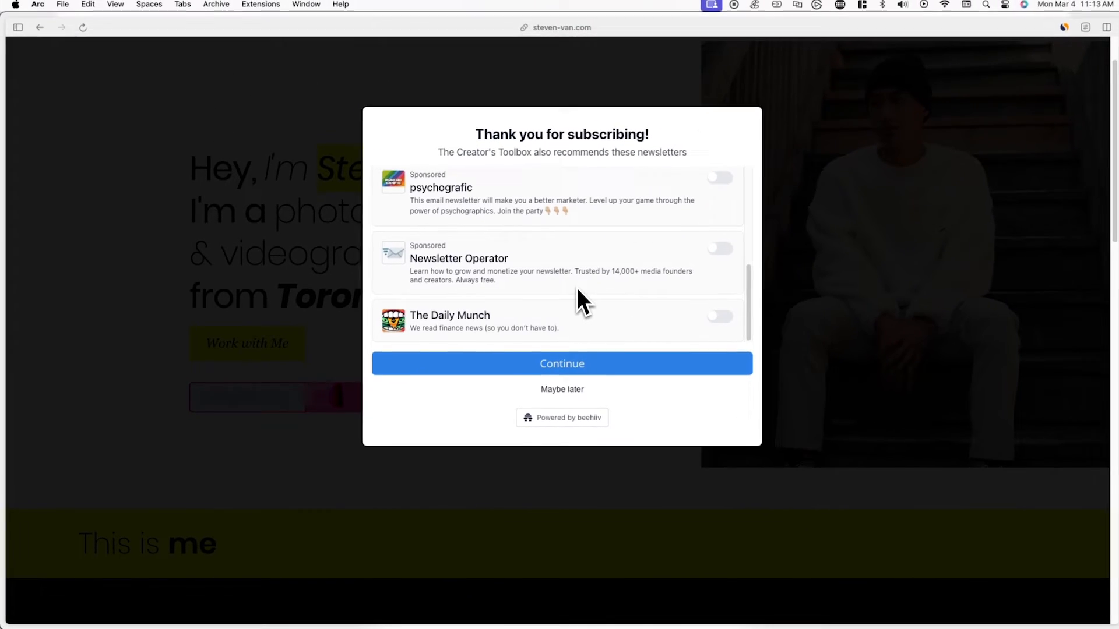
- Restrict the recommendations pop-up to the Wix Website subscribe form only
click(562, 389)
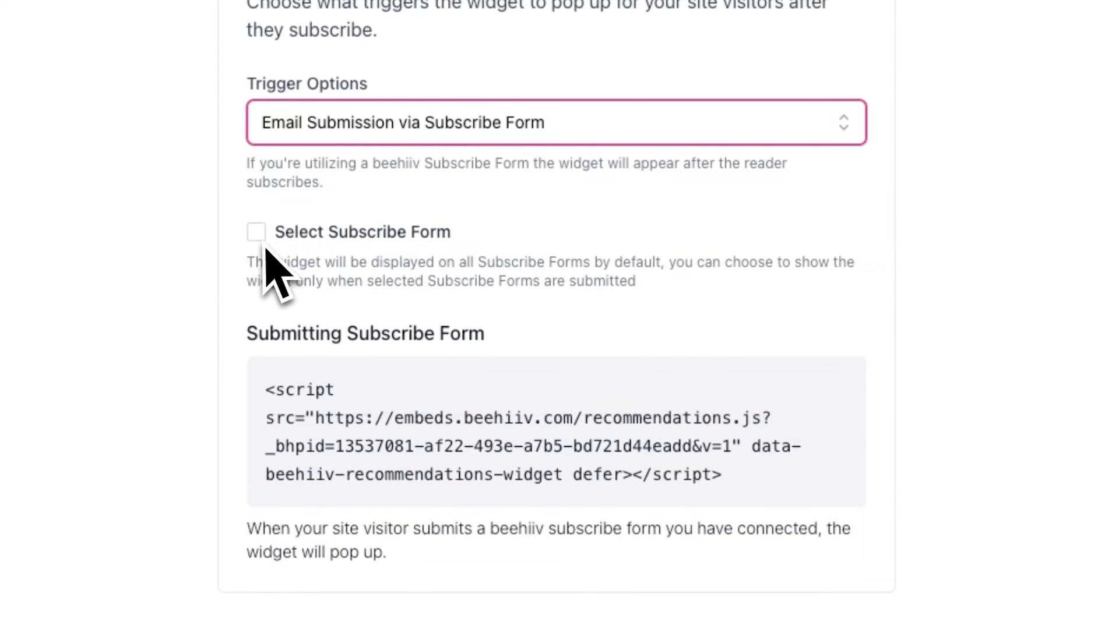
click(257, 232)
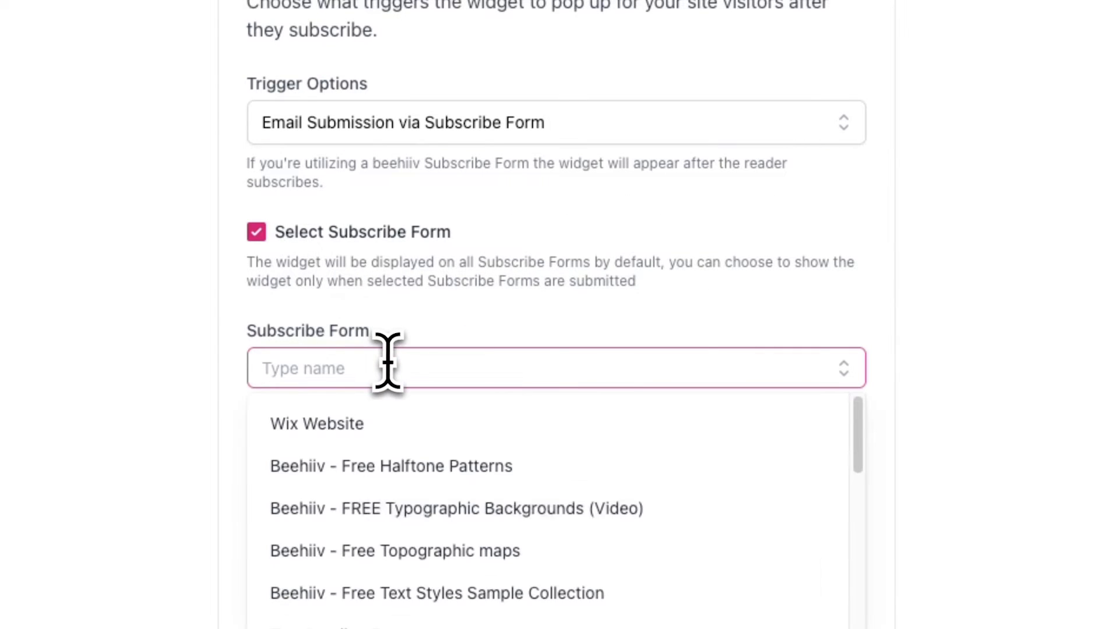
click(316, 423)
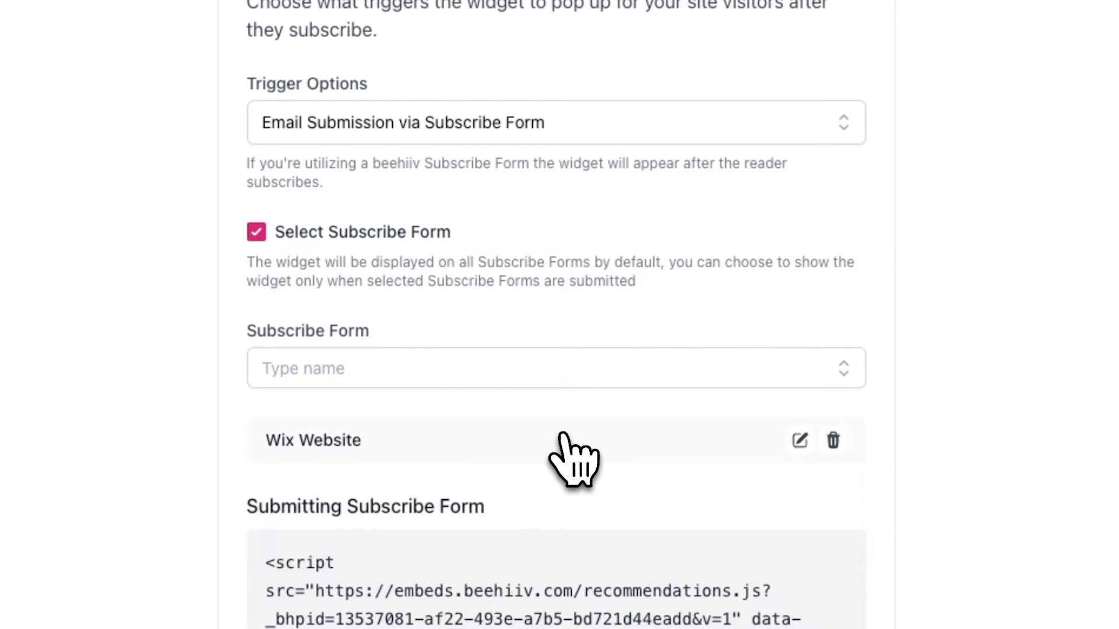
click(257, 232)
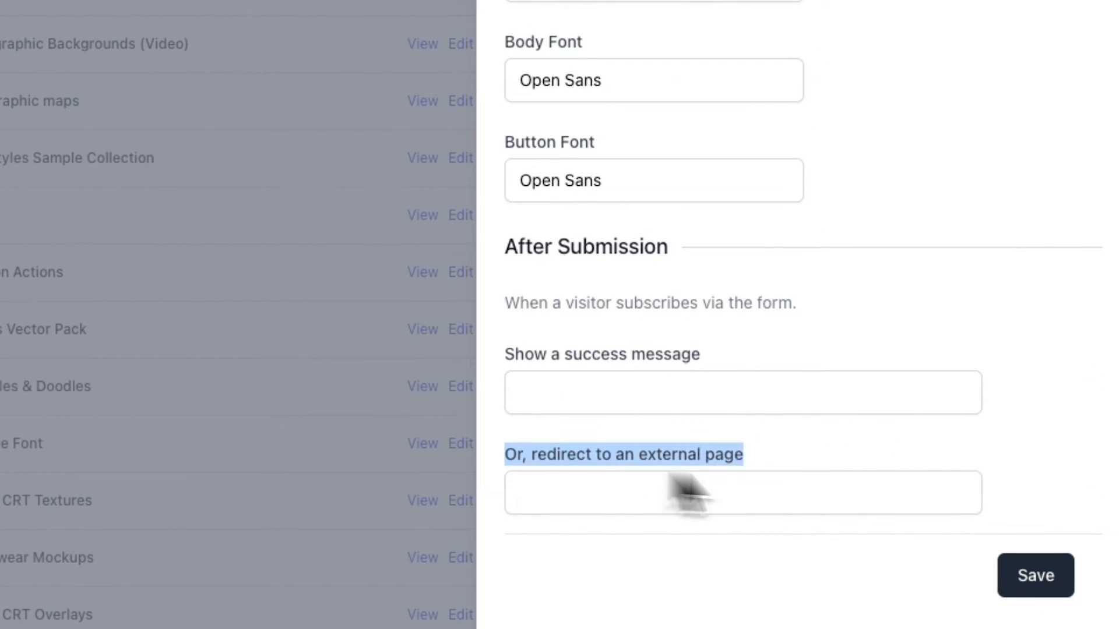
- Redirect subscribers to creatorstoolbox.co/c/thank-you-for-subscribing, save, and copy the widget script
text(https://www.creatorstoolbox.co/c/thank-you-for-subscribing)
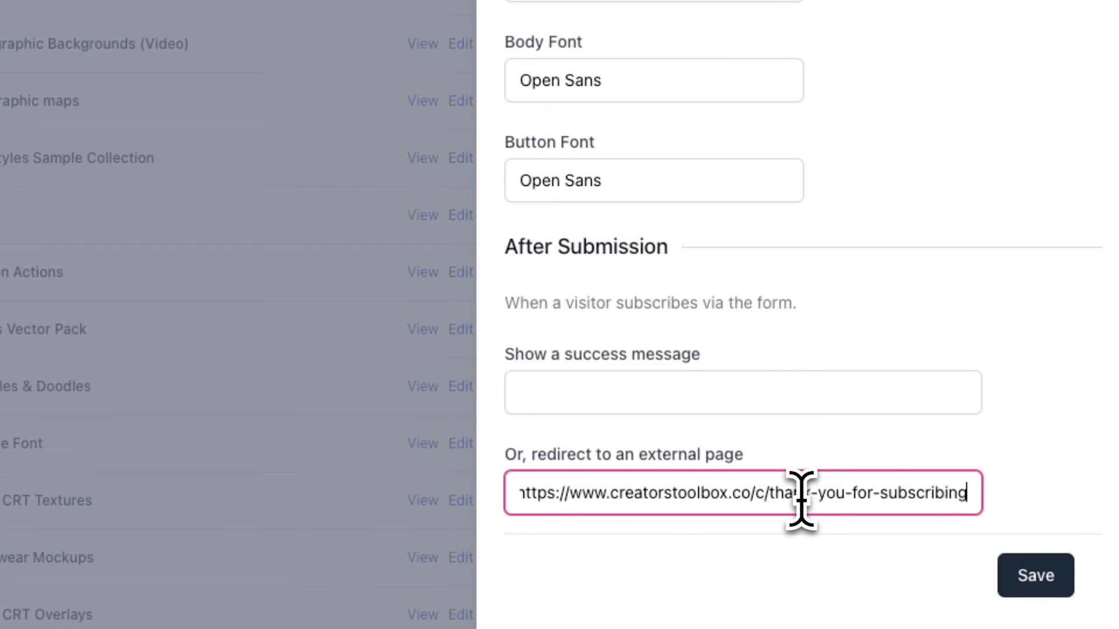
click(1035, 575)
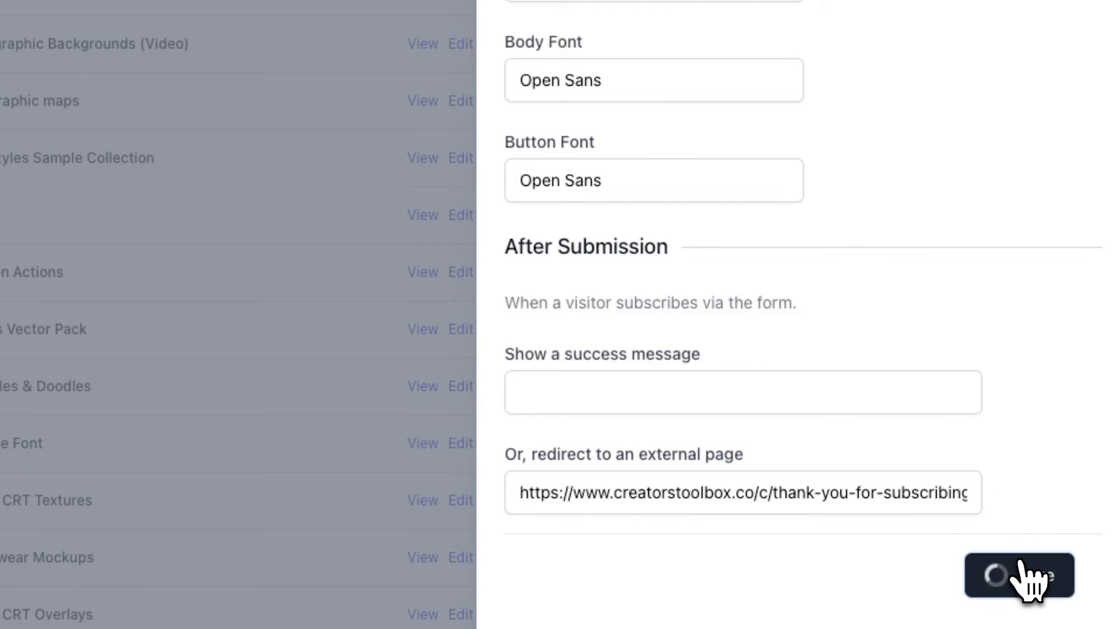
click(1018, 576)
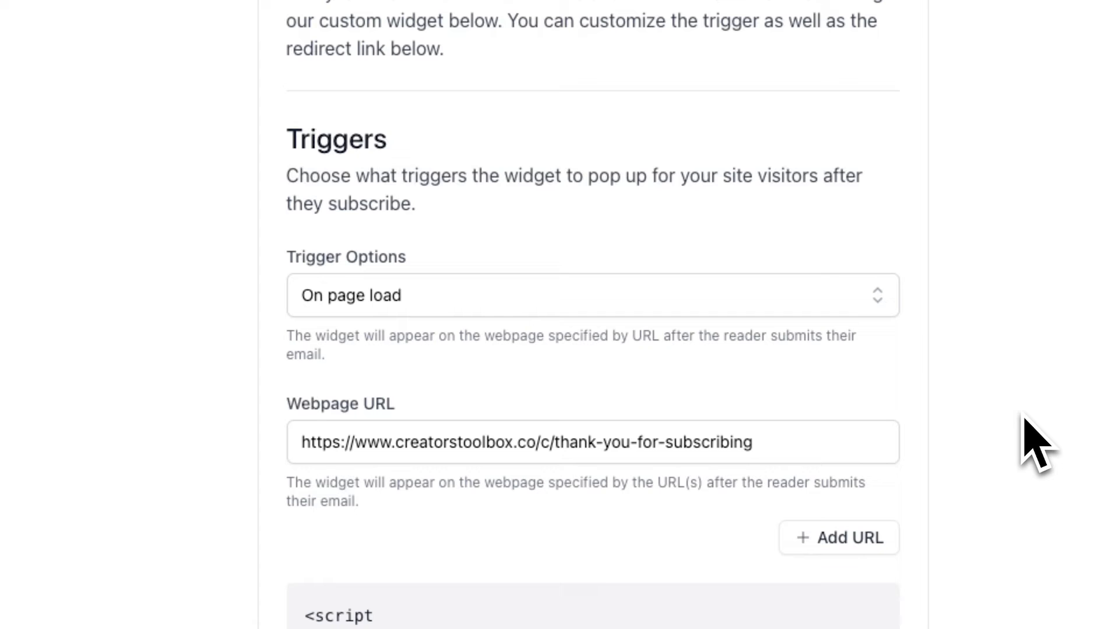
mouse_move(1045, 450)
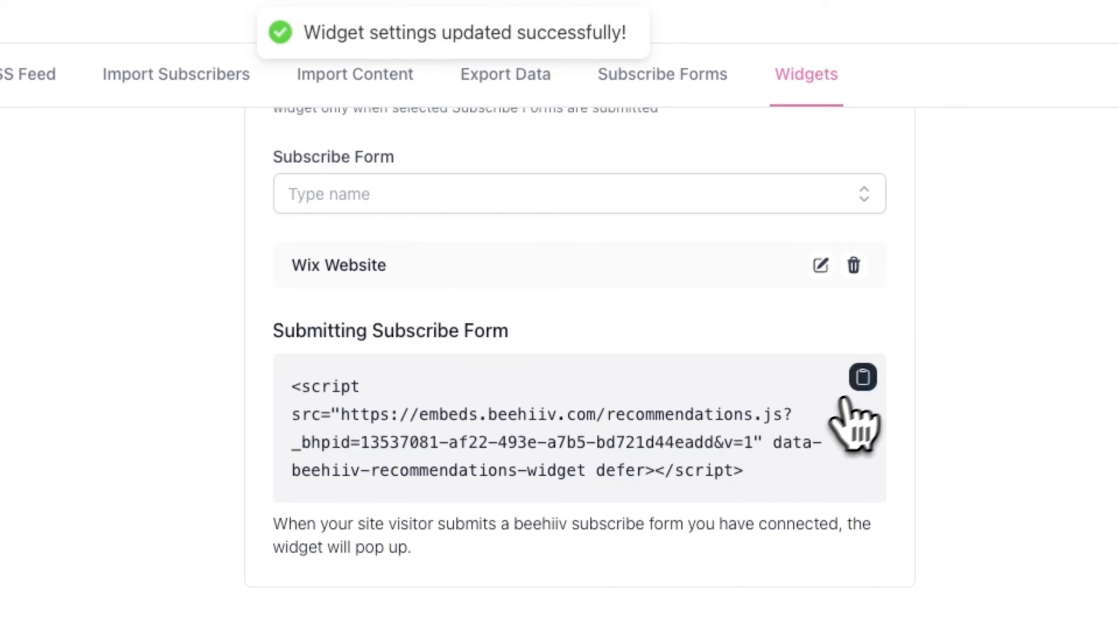
click(862, 377)
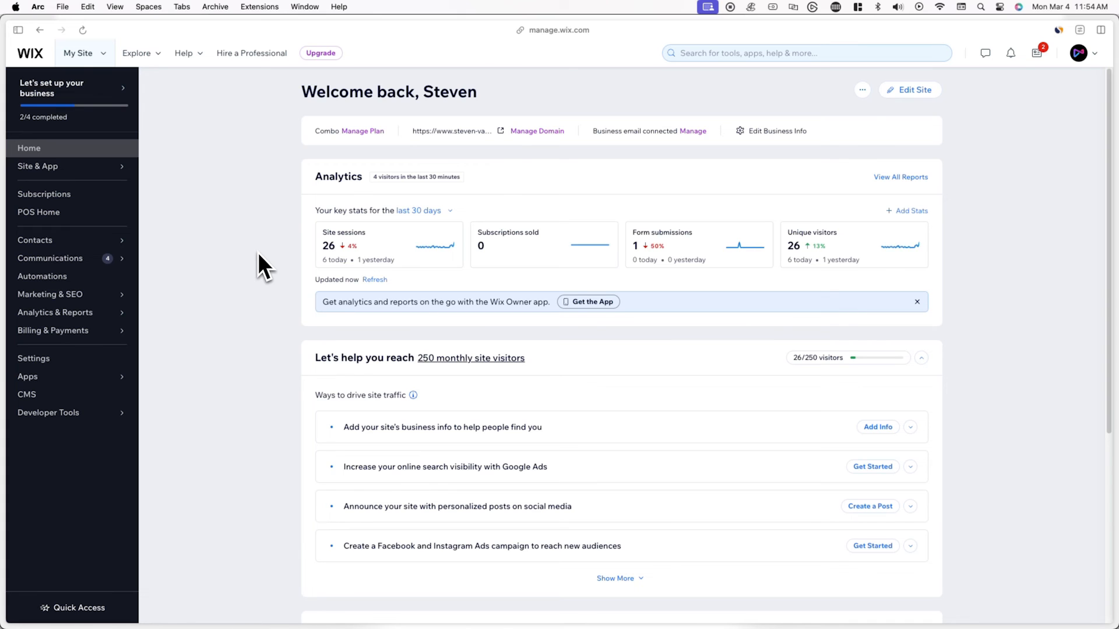
- Begin a new Head code snippet in the site's Custom Code settings
click(33, 358)
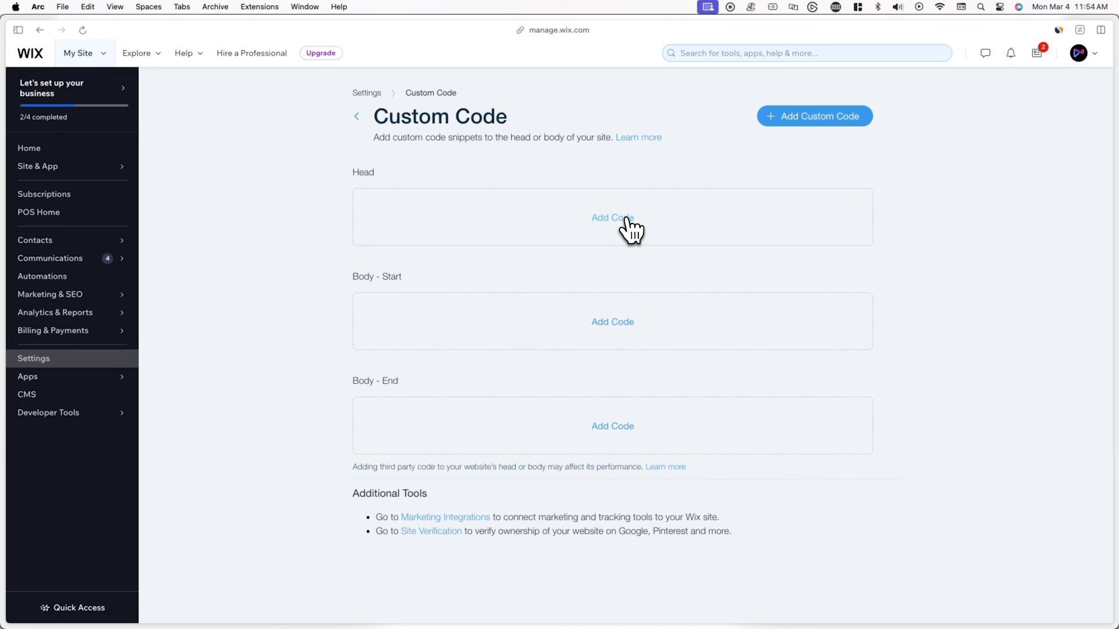
click(611, 217)
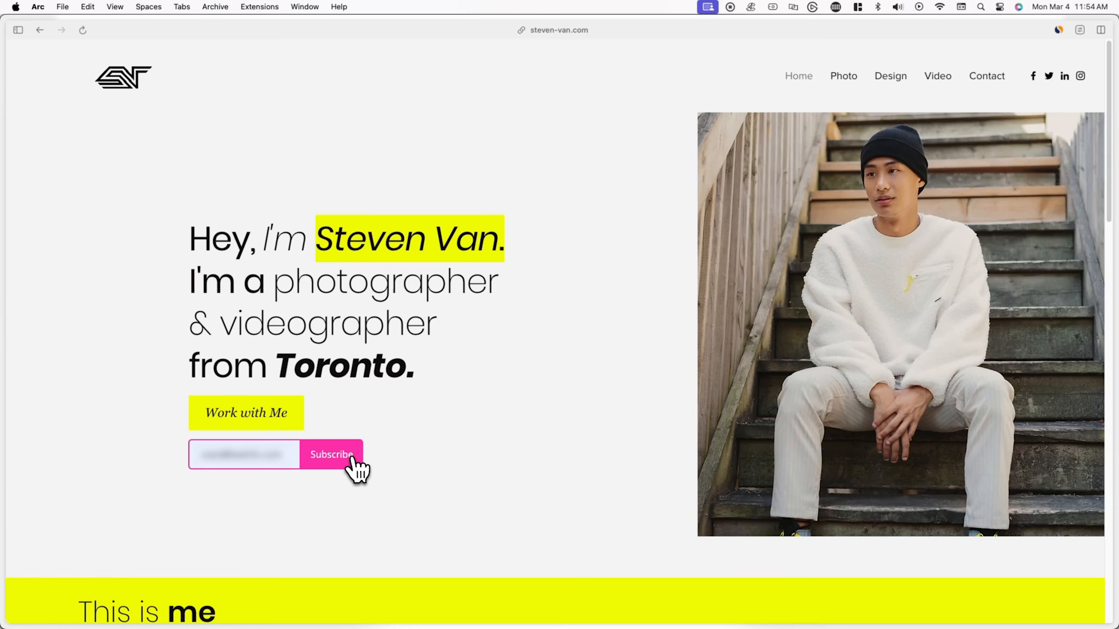
- Subscribe through the embedded form on steven-van.com, then dismiss the recommendations pop-up with Maybe later
click(331, 455)
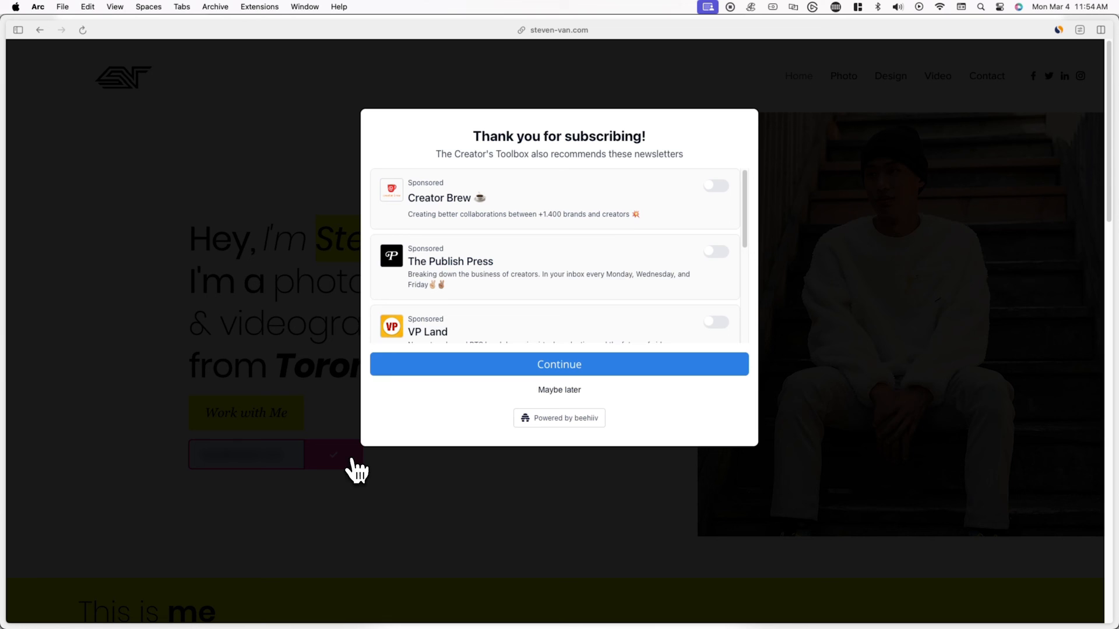
click(558, 389)
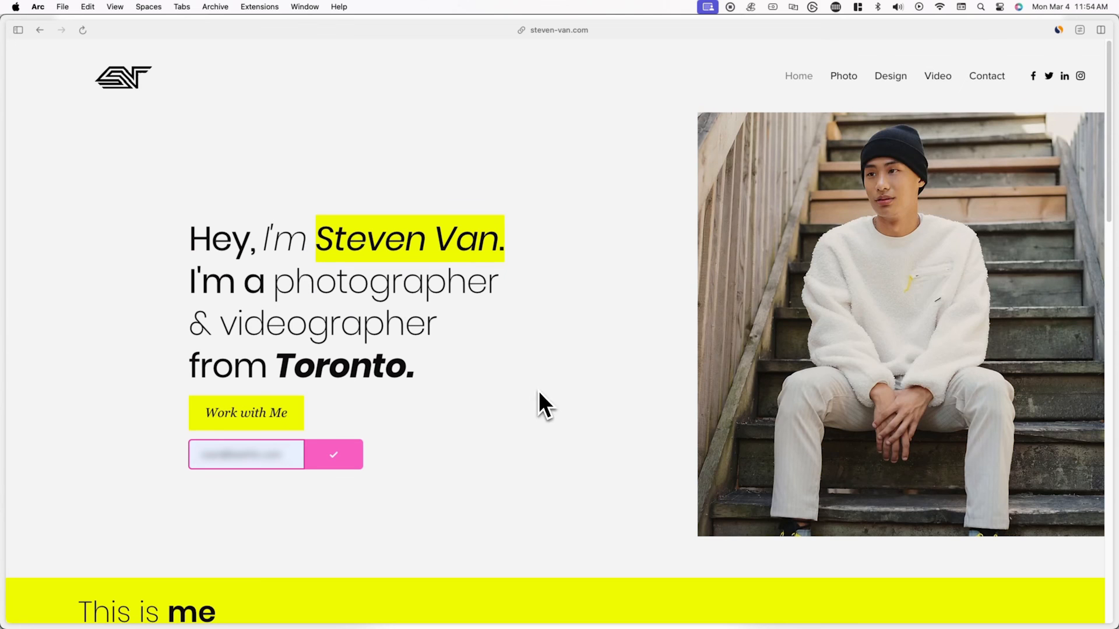